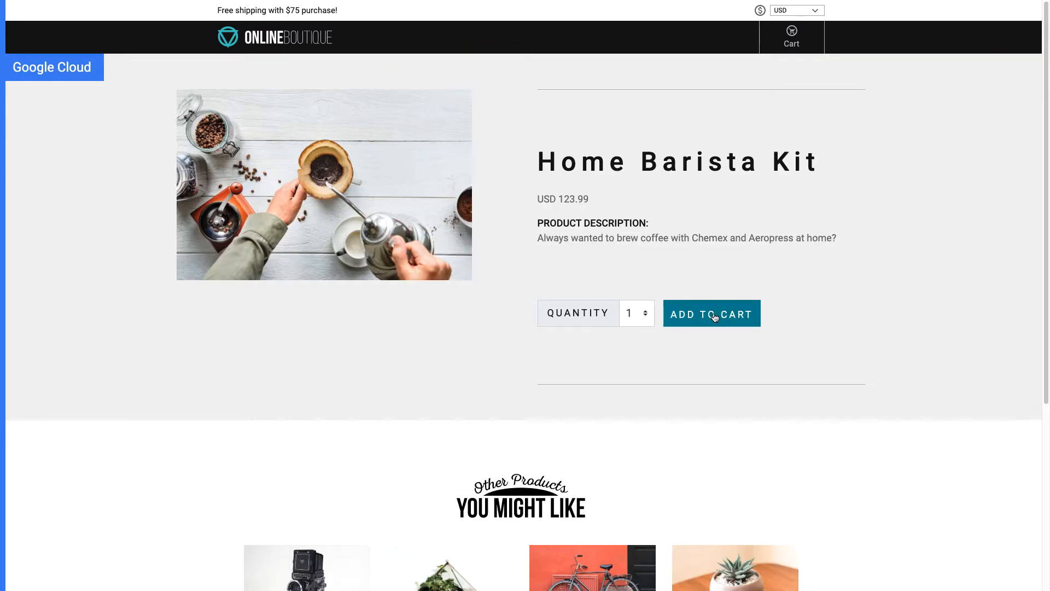
Add the Home Barista Kit to the shopping cart.
left_click(712, 313)
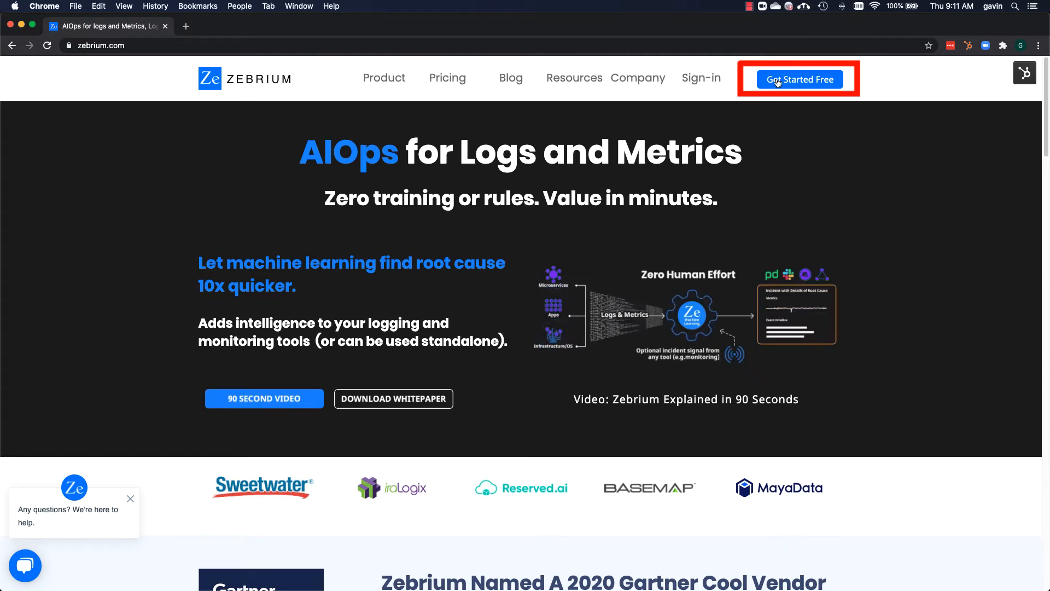
Start a free Zebrium sign-up and fill the form with the saved email and company name.
left_click(798, 79)
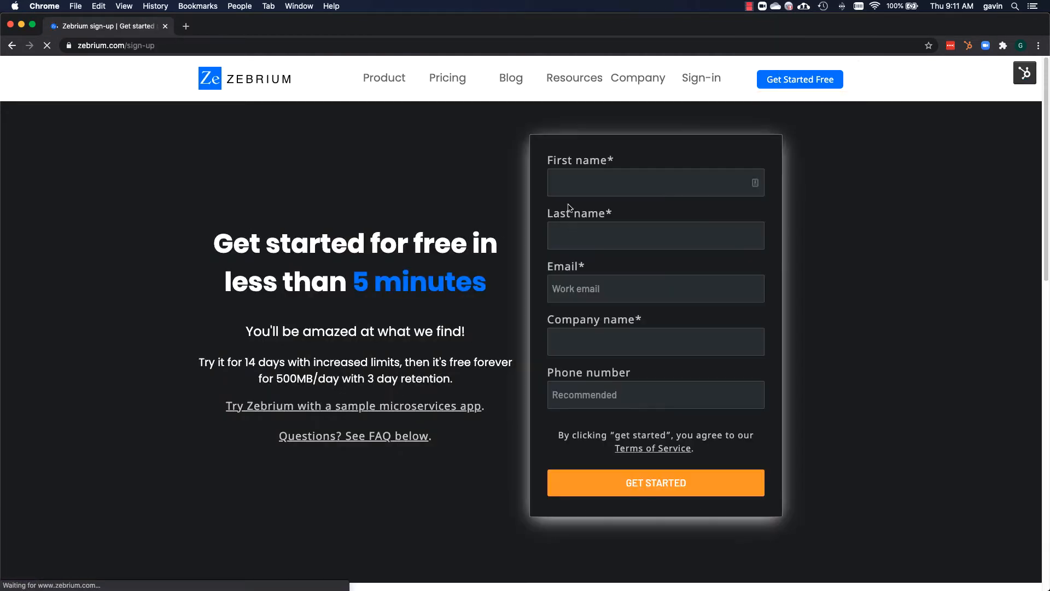
type("gav")
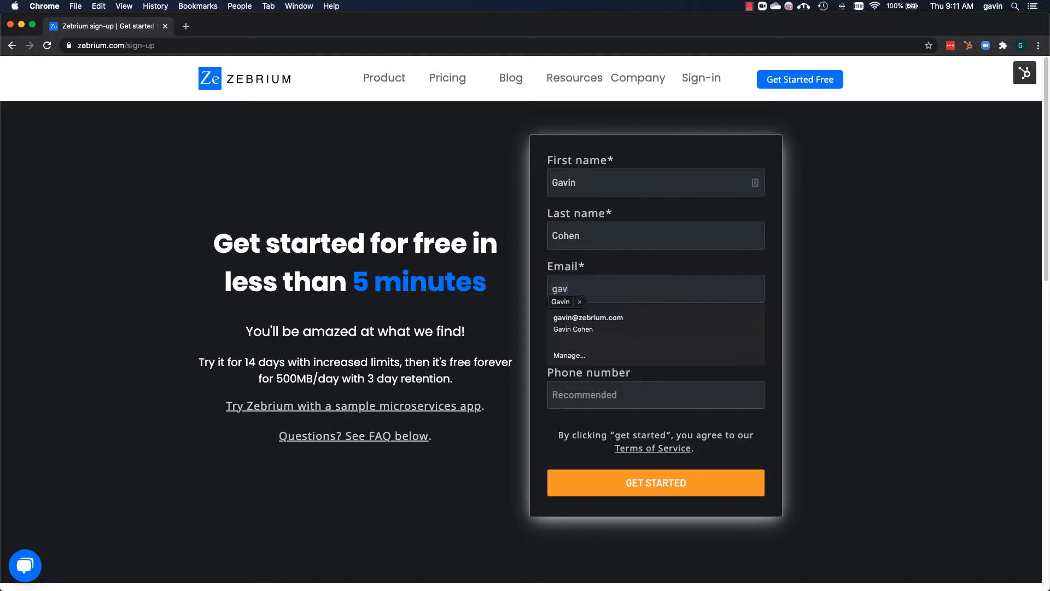
left_click(588, 322)
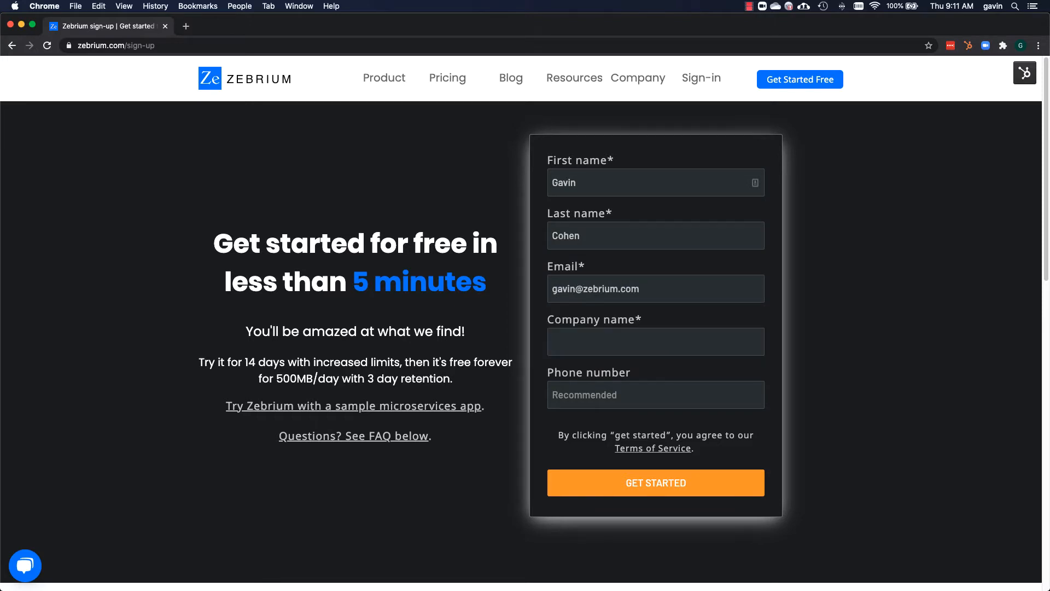
left_click(655, 482)
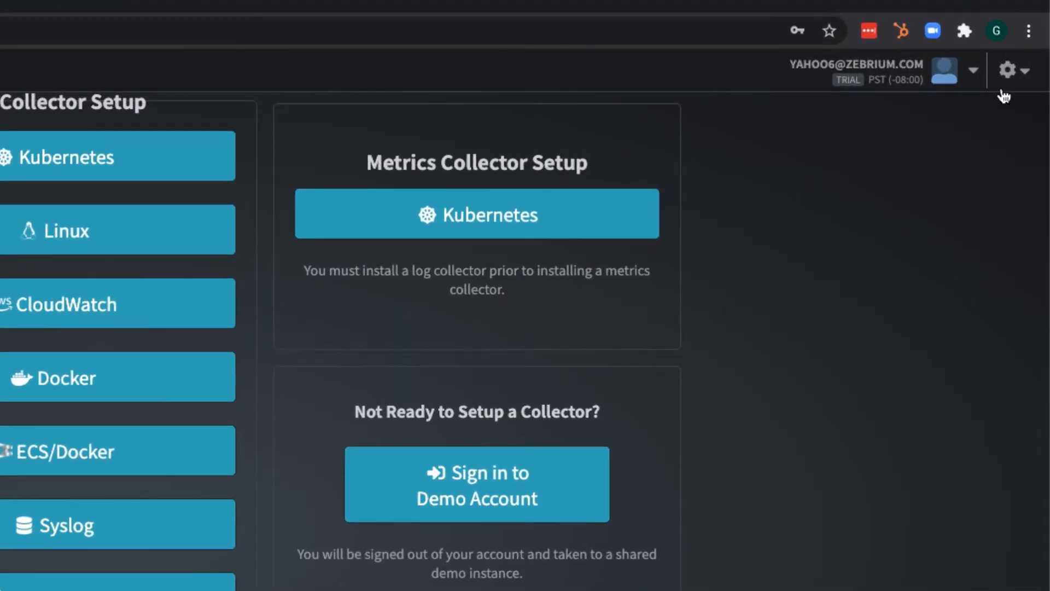
In Incident settings, enable infrastructure incidents and set incident sensitivity to high.
left_click(1008, 70)
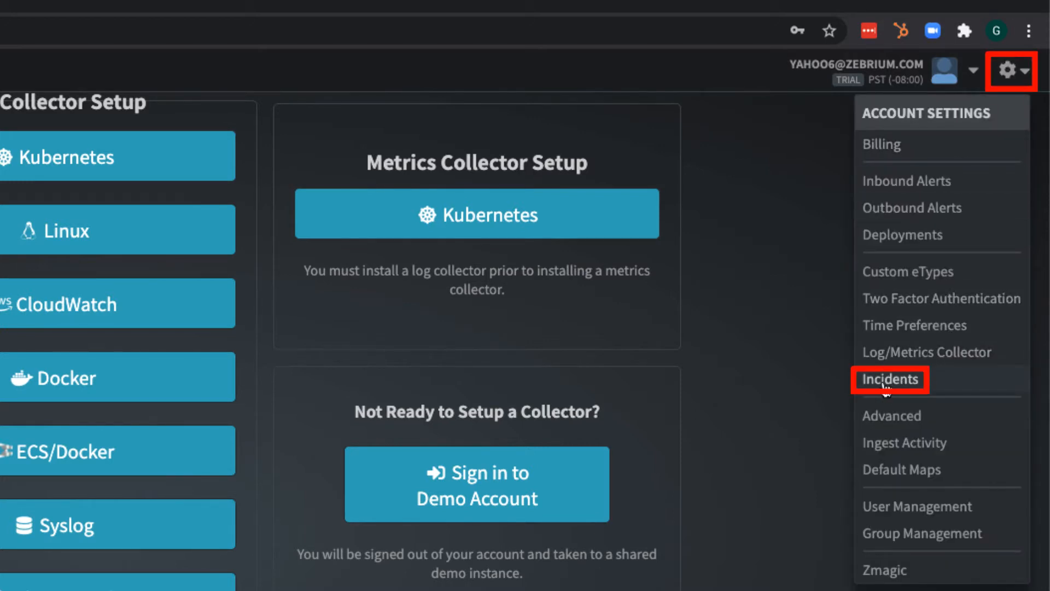
left_click(889, 379)
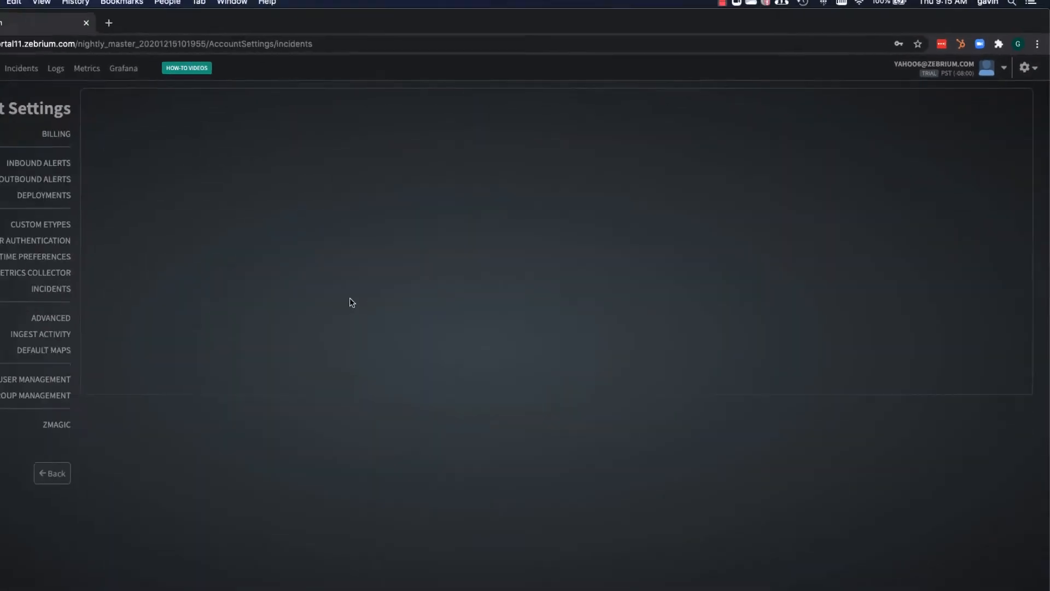
left_click(375, 138)
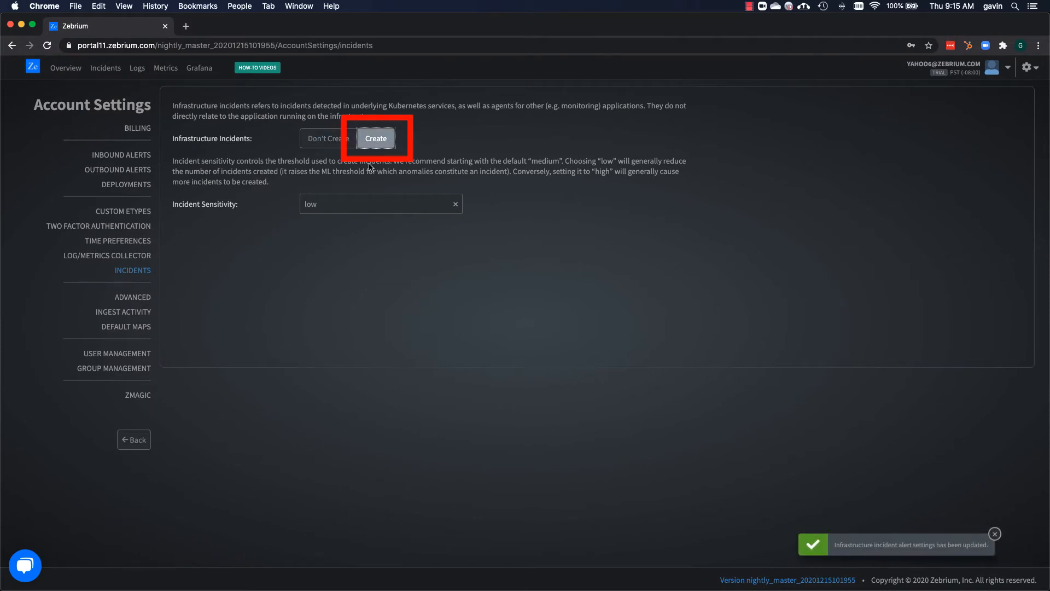
left_click(381, 204)
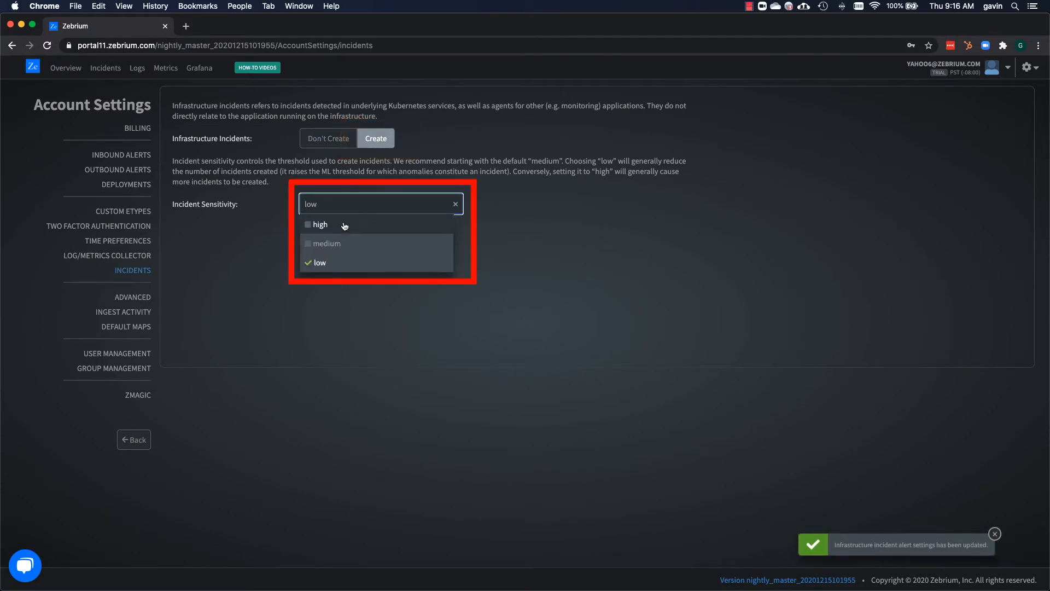
left_click(321, 224)
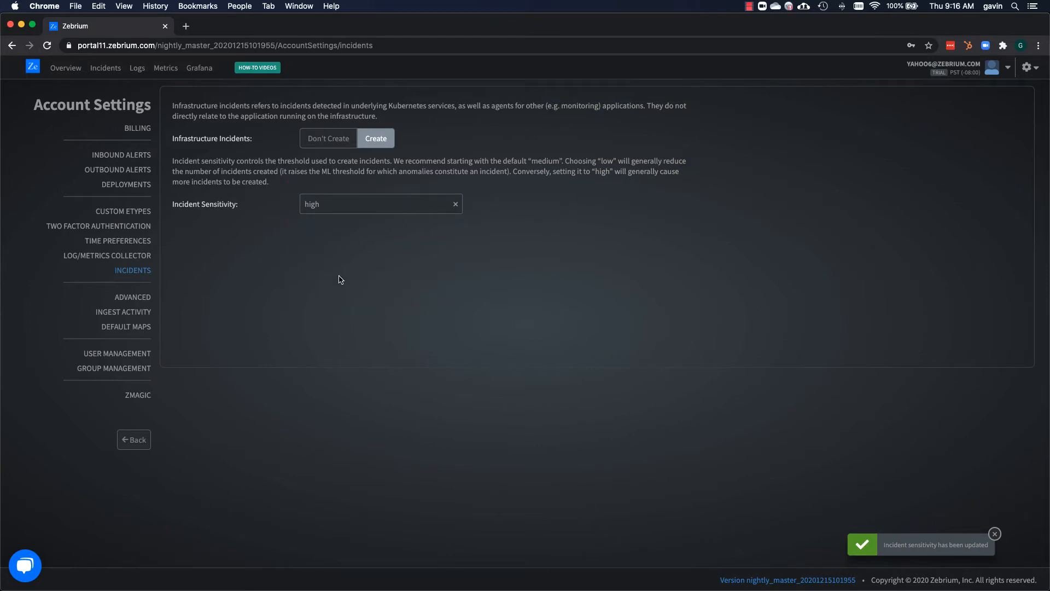
In Advanced settings, set the refractory period to 10 minutes and return to collector setup.
left_click(1028, 67)
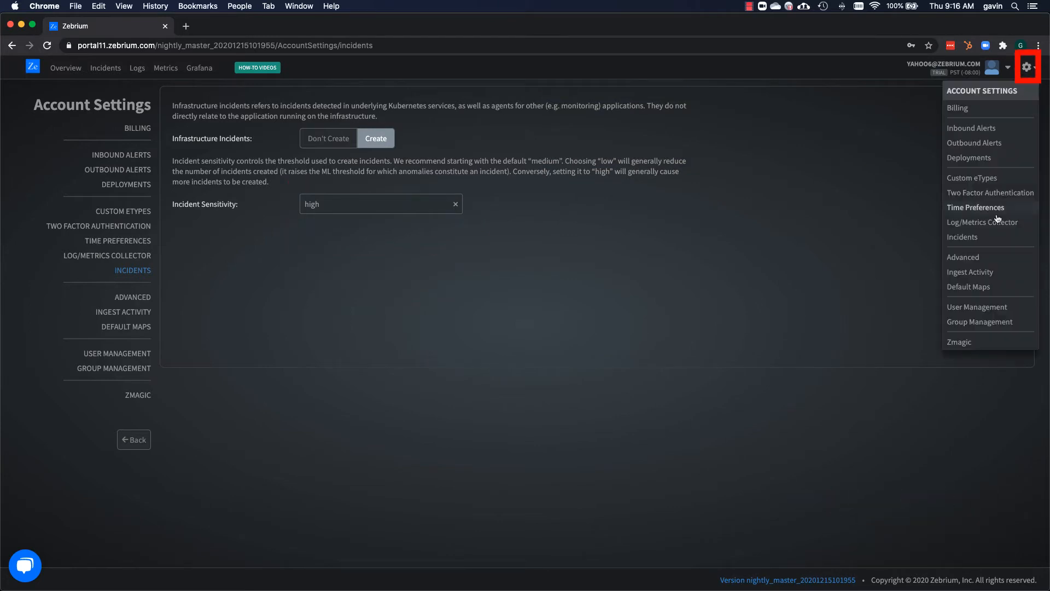
mouse_move(963, 256)
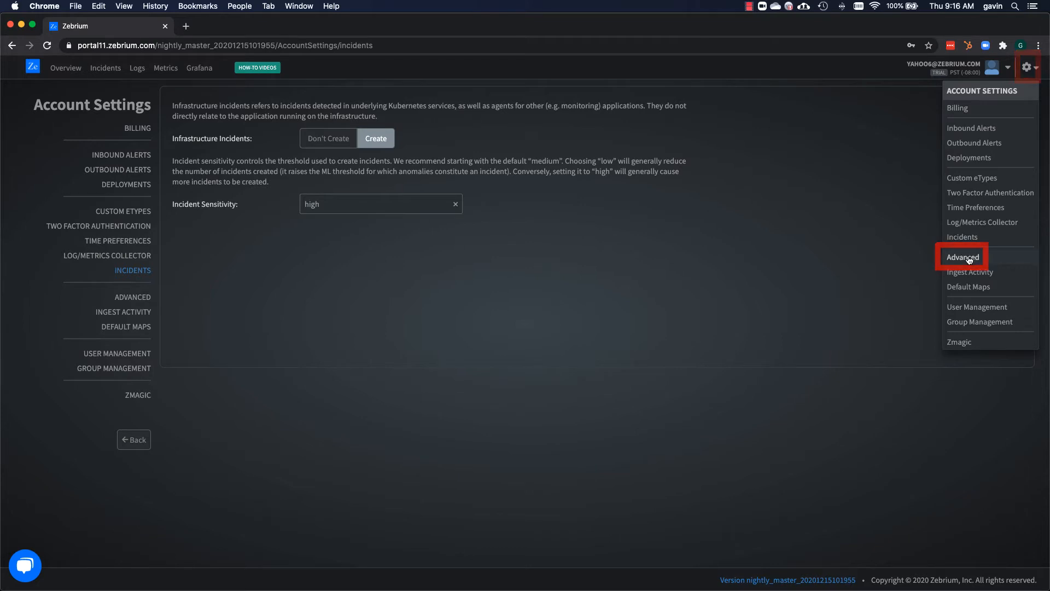
left_click(962, 256)
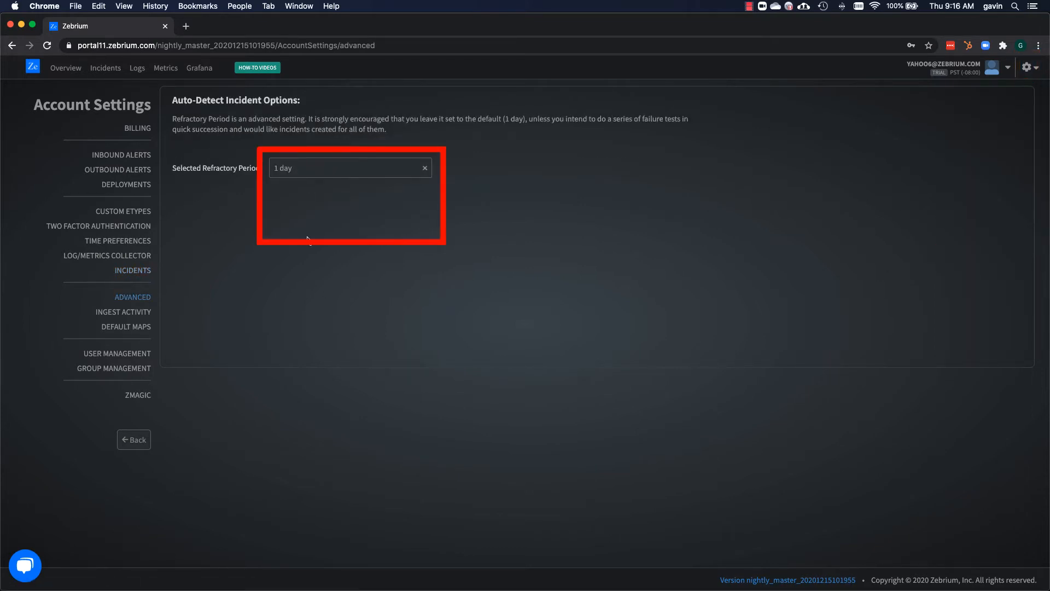
left_click(345, 167)
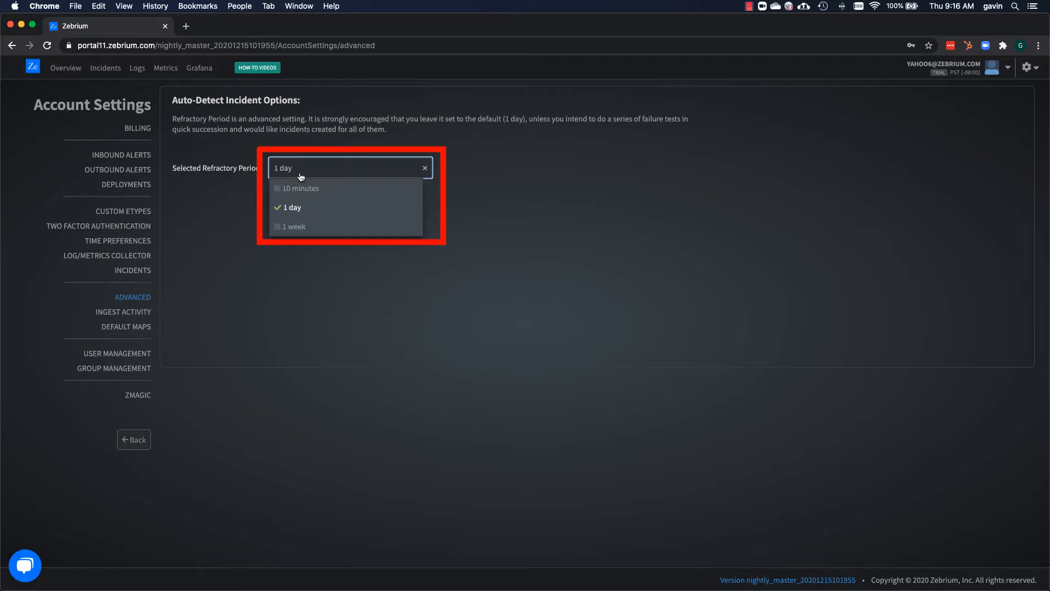
left_click(301, 189)
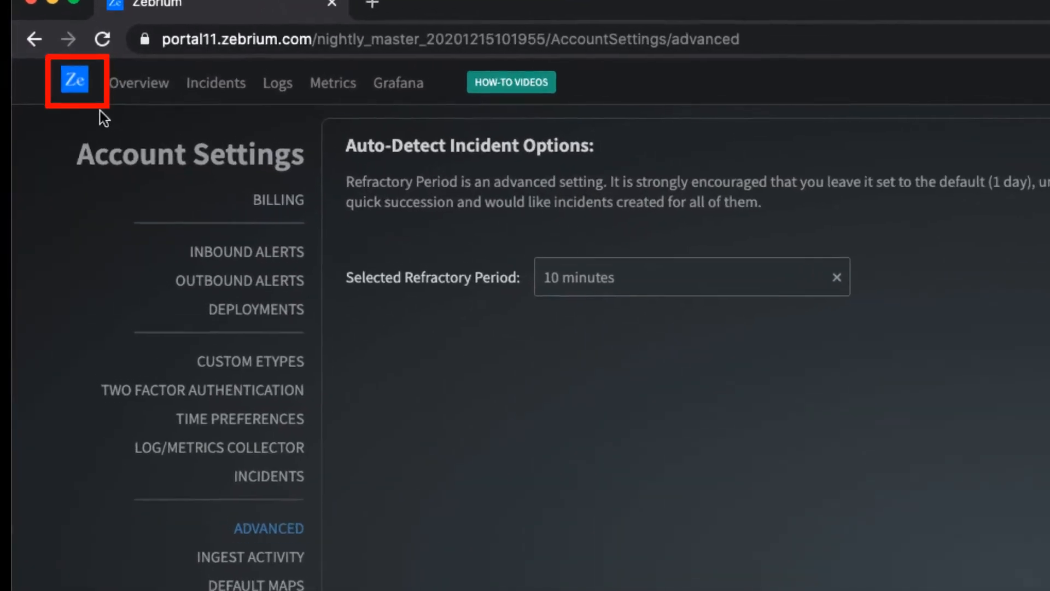
left_click(73, 82)
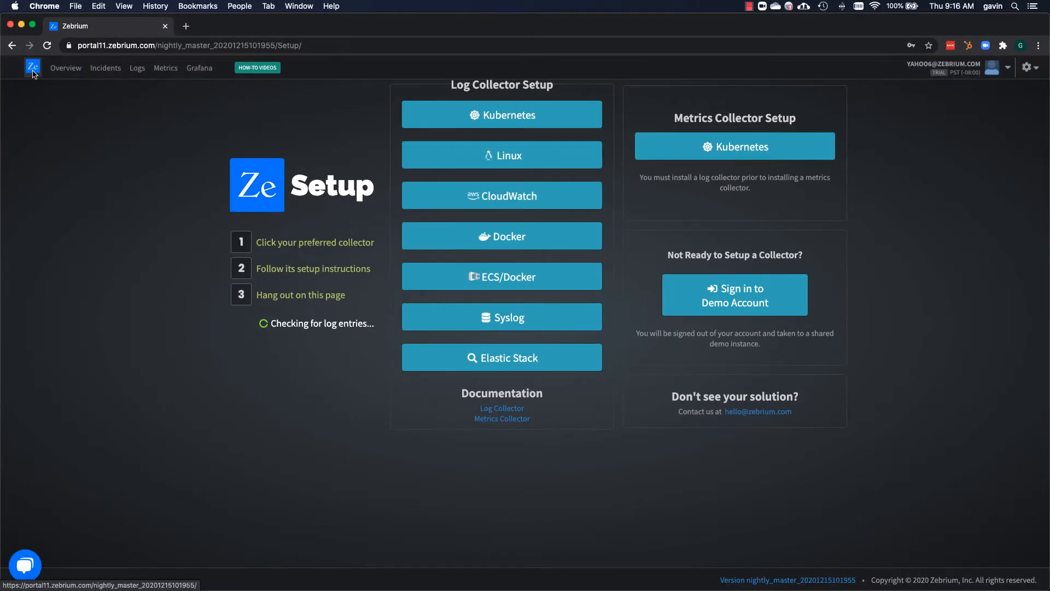
mouse_move(312, 404)
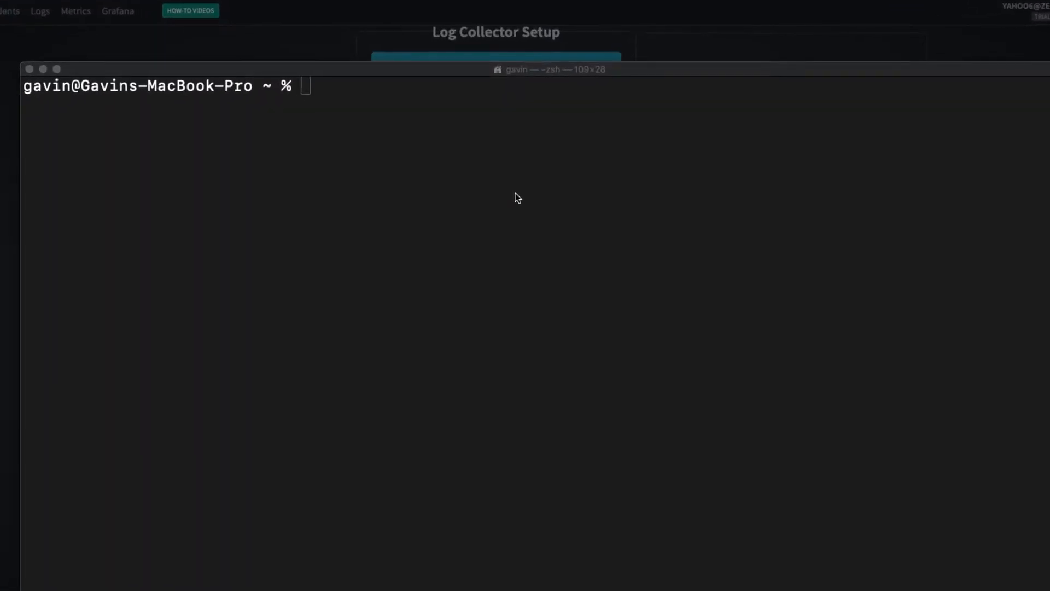
Start the boutique minikube cluster with 4 CPUs, 4096 MB memory and 32g disk, then tunnel to it.
type("minikube start --cpus=4 --memory 4096 --disk-size 32g -p boutique")
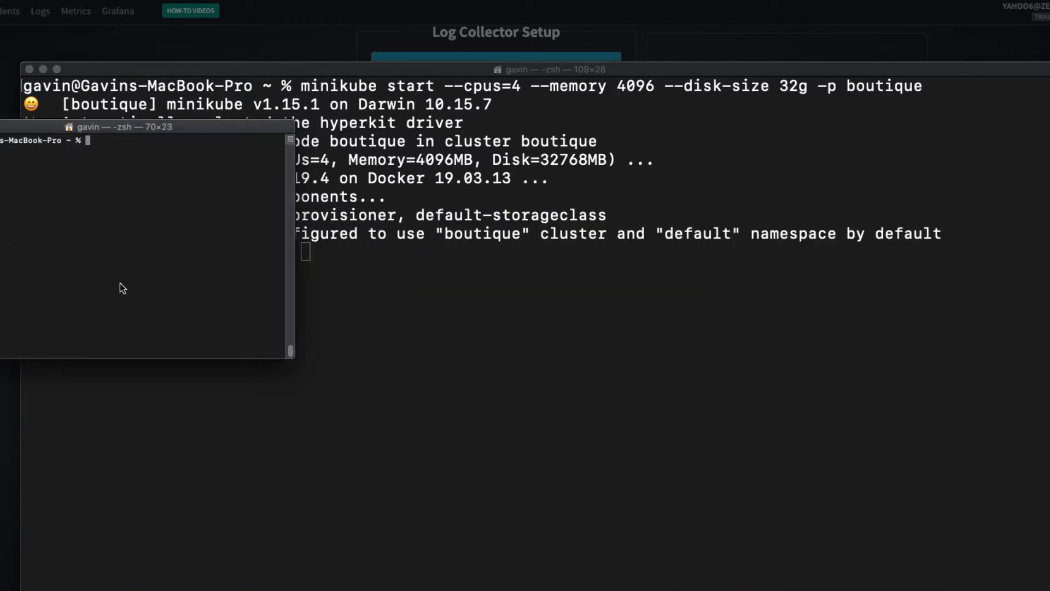
type("minikube tunnel -p boutique")
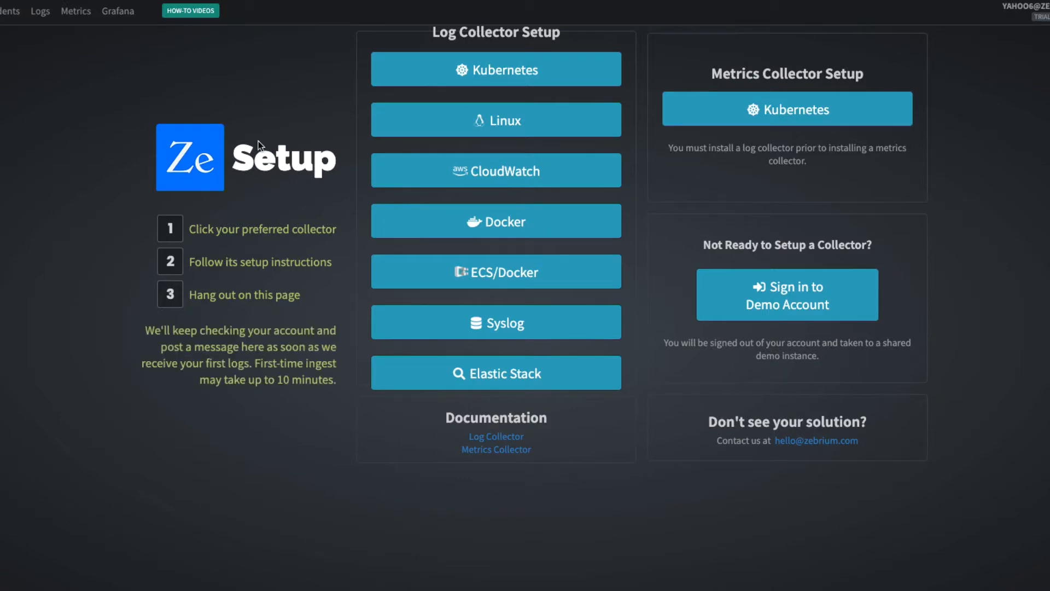
left_click(496, 69)
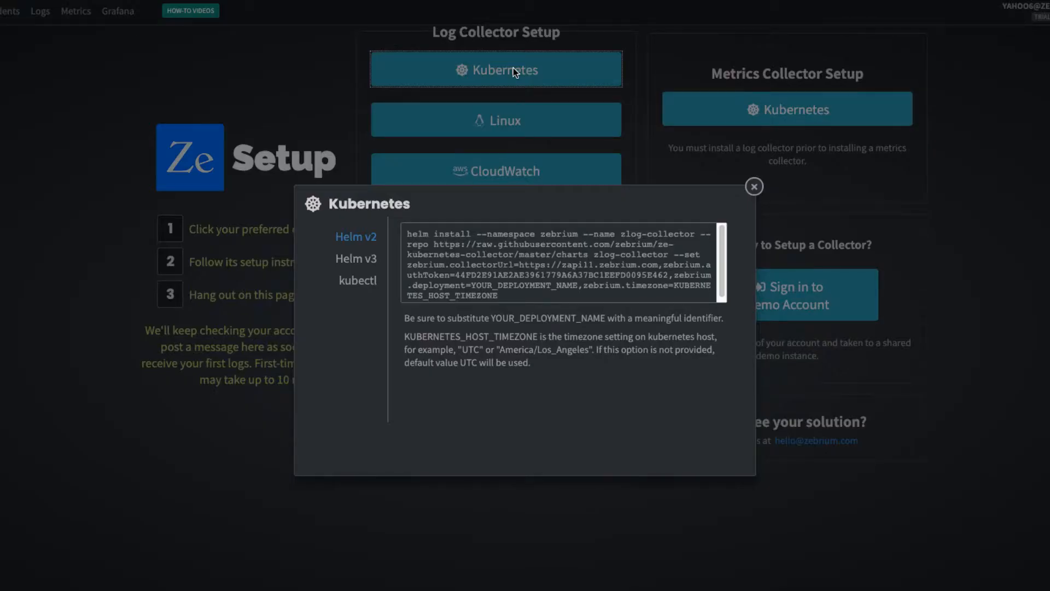
left_click(356, 258)
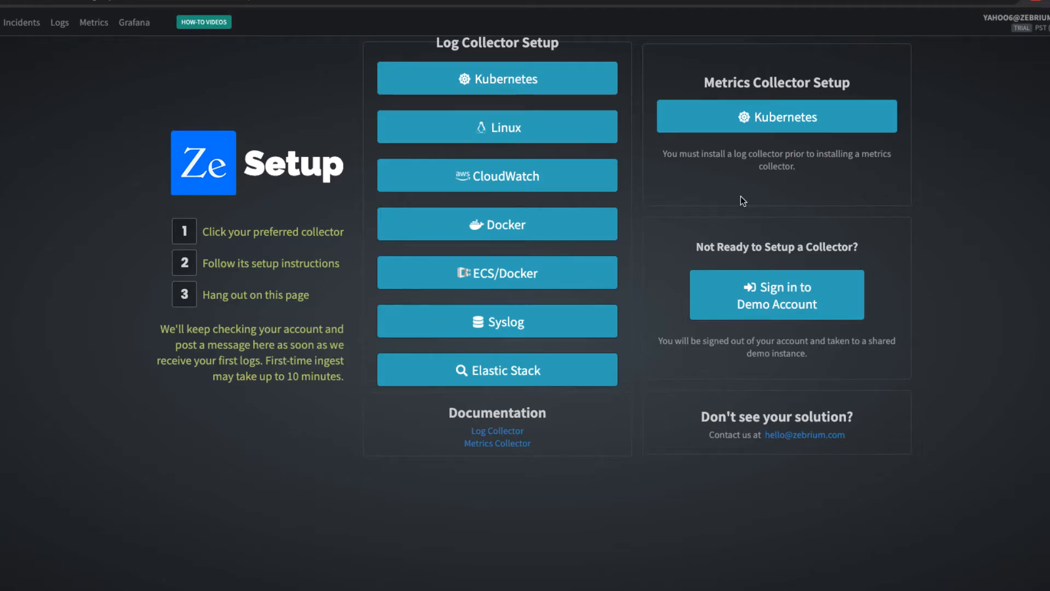
Install the Zebrium stats collector using the Kubernetes metrics instructions for the boutique cluster.
left_click(777, 116)
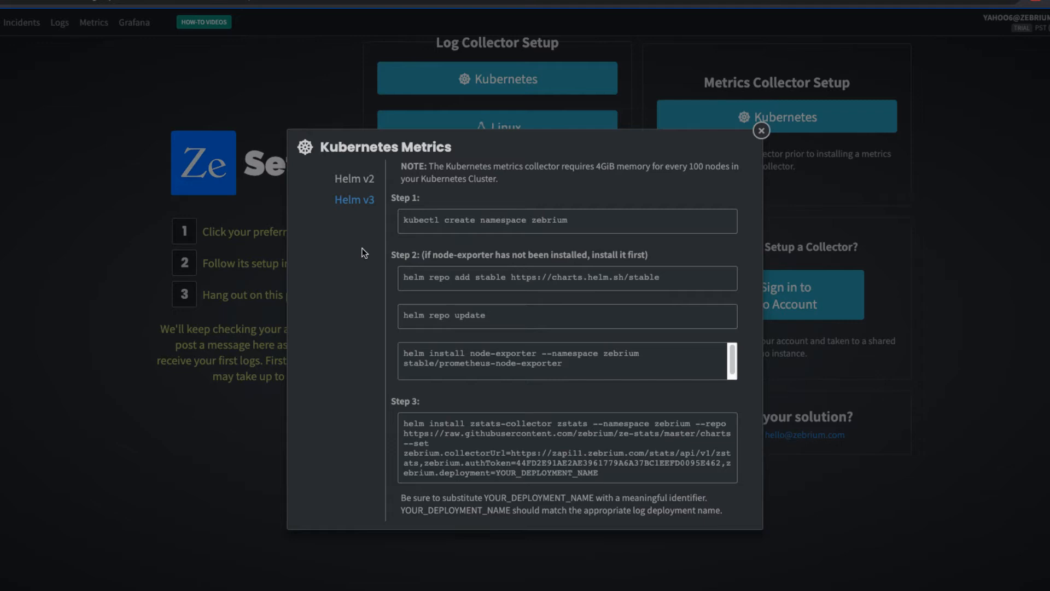
left_click(566, 361)
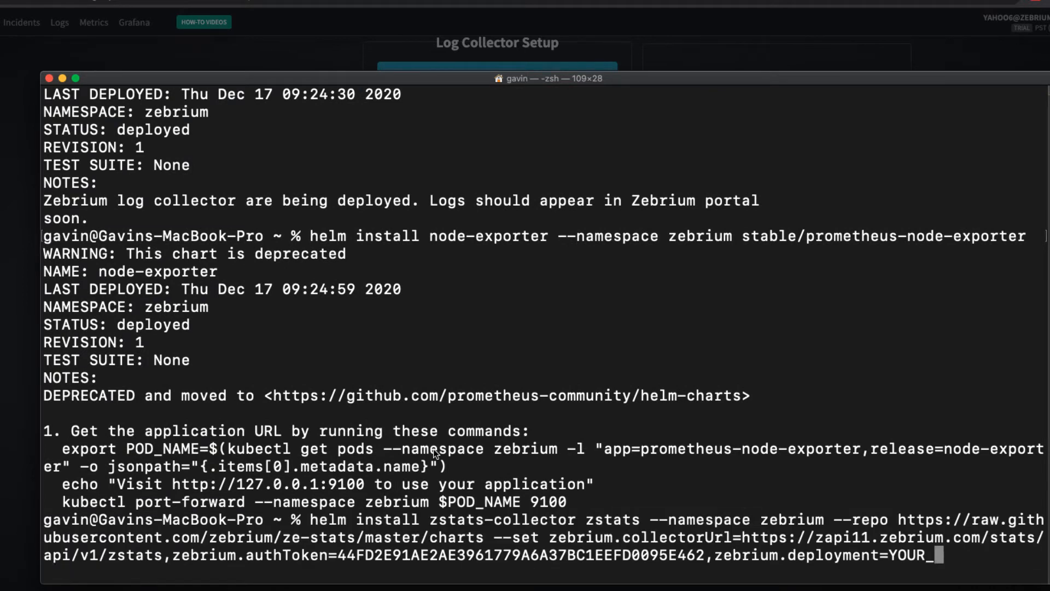
type("boutique")
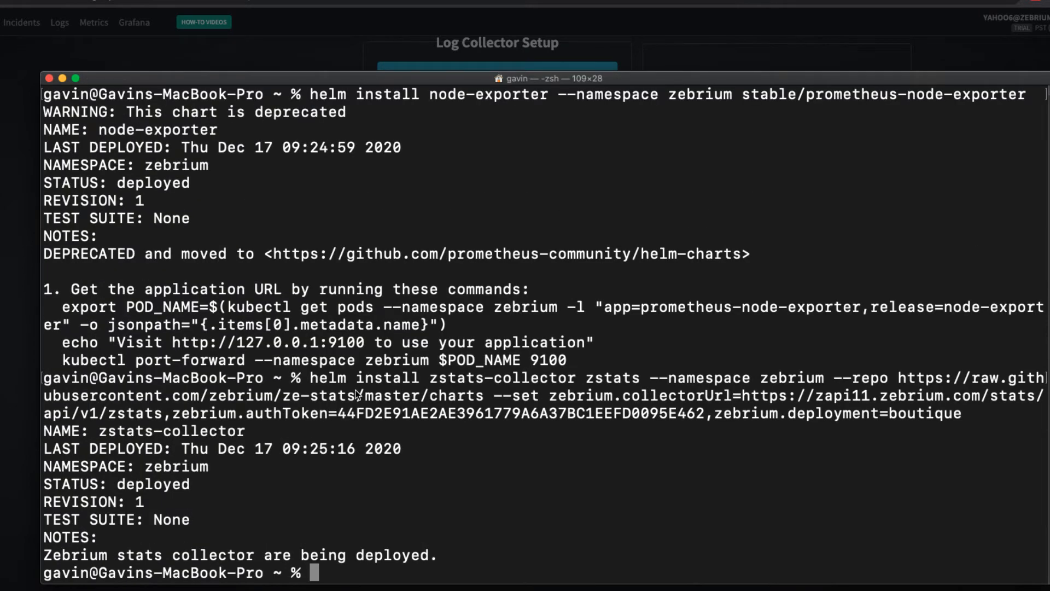
List the pods in the zebrium namespace and create an 'online' directory.
type("kubectl")
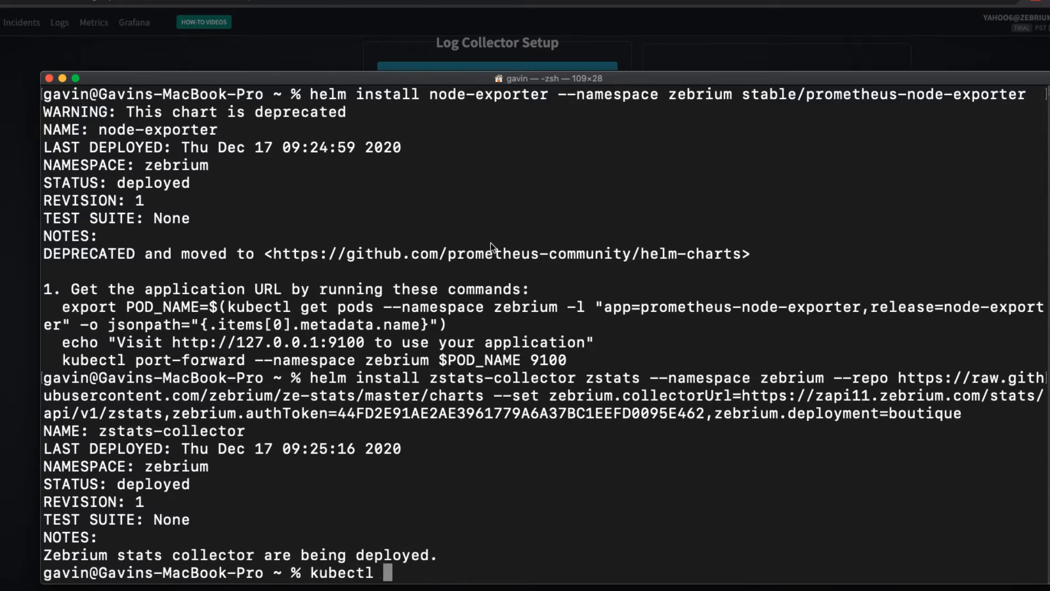
type("get pods -n zebriu")
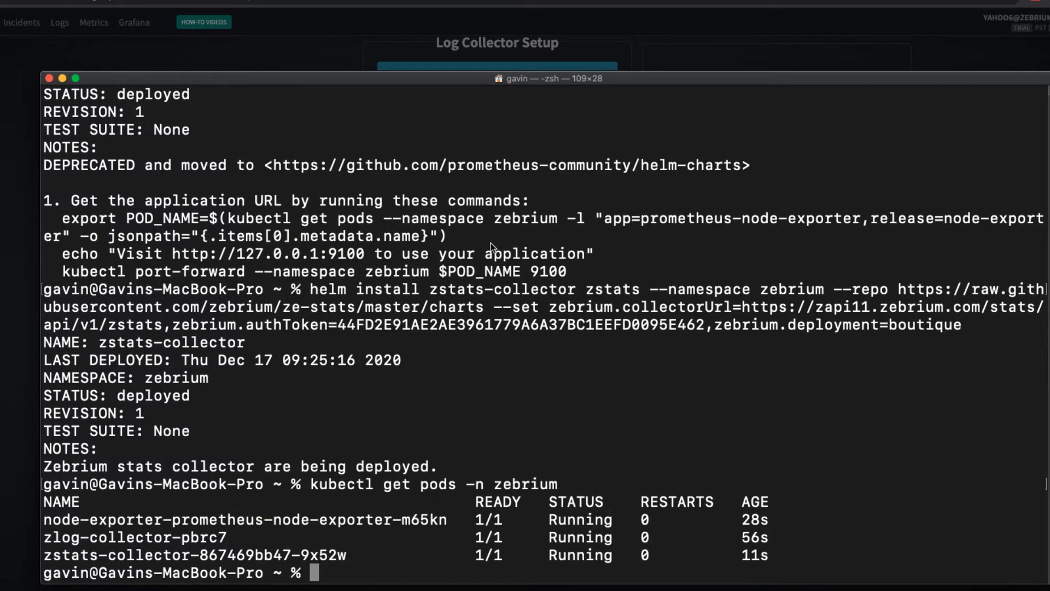
type("m")
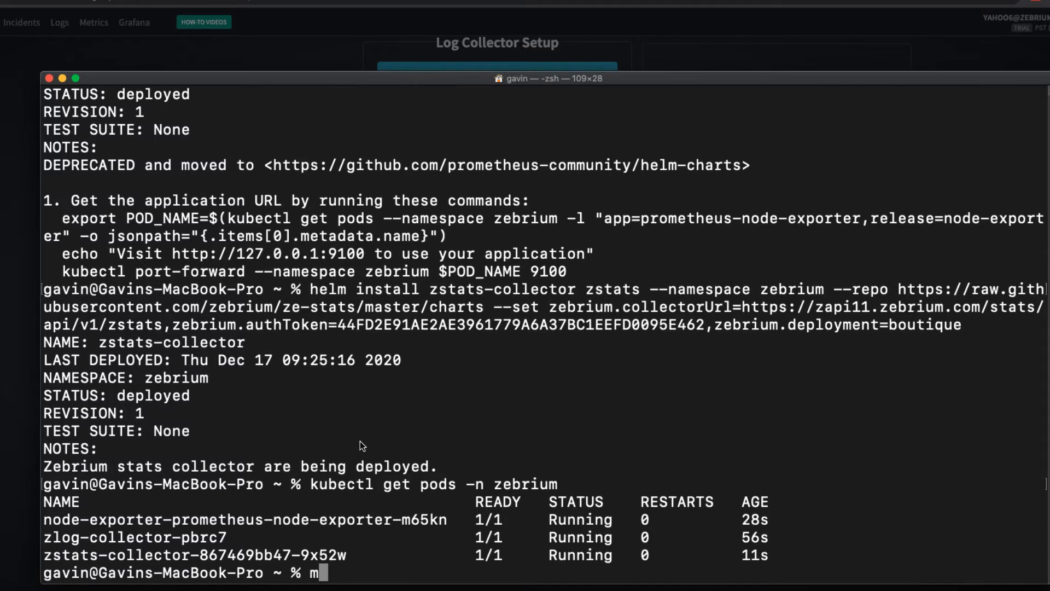
type("kdir online")
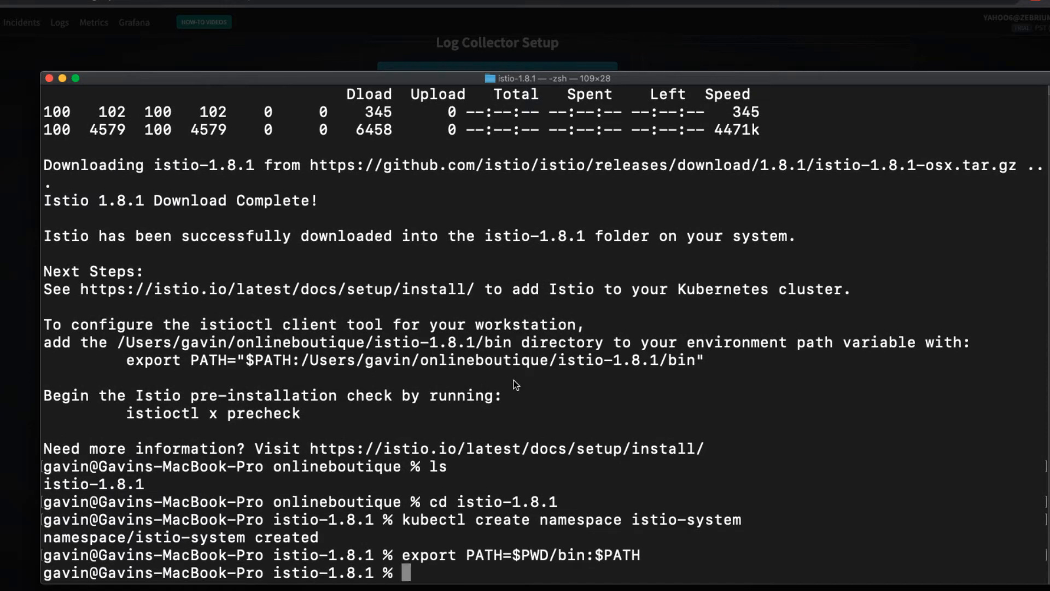
Install Istio with the demo profile and apply the Prometheus and Kiali addons.
type("istioctl install --set profile=demo -y")
type("kubectl label namespace default istio-injection=enabled")
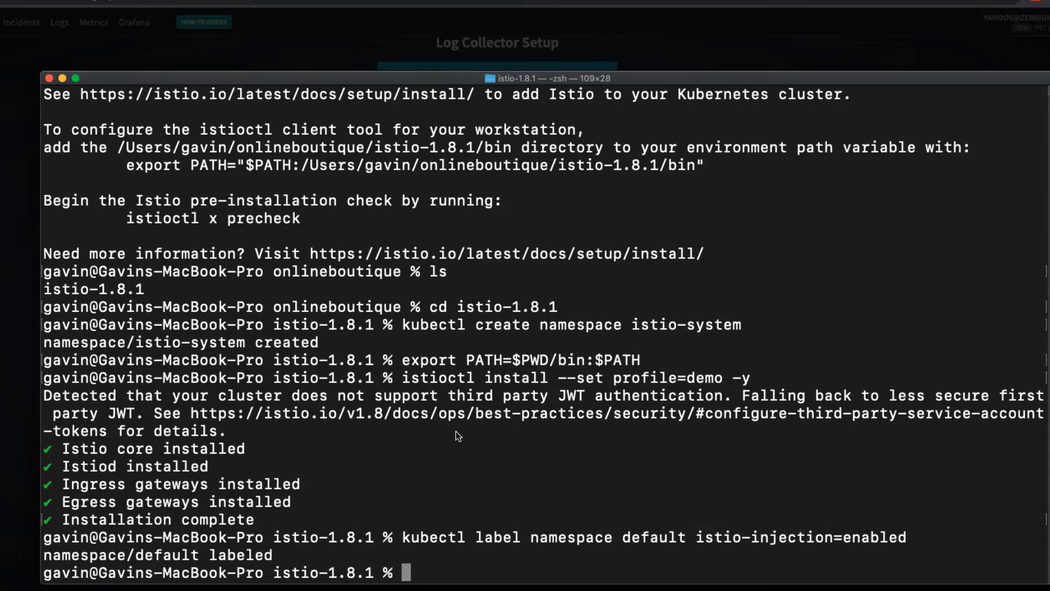
type("kubectl apply -f ./samples/addons/prometheus.yaml")
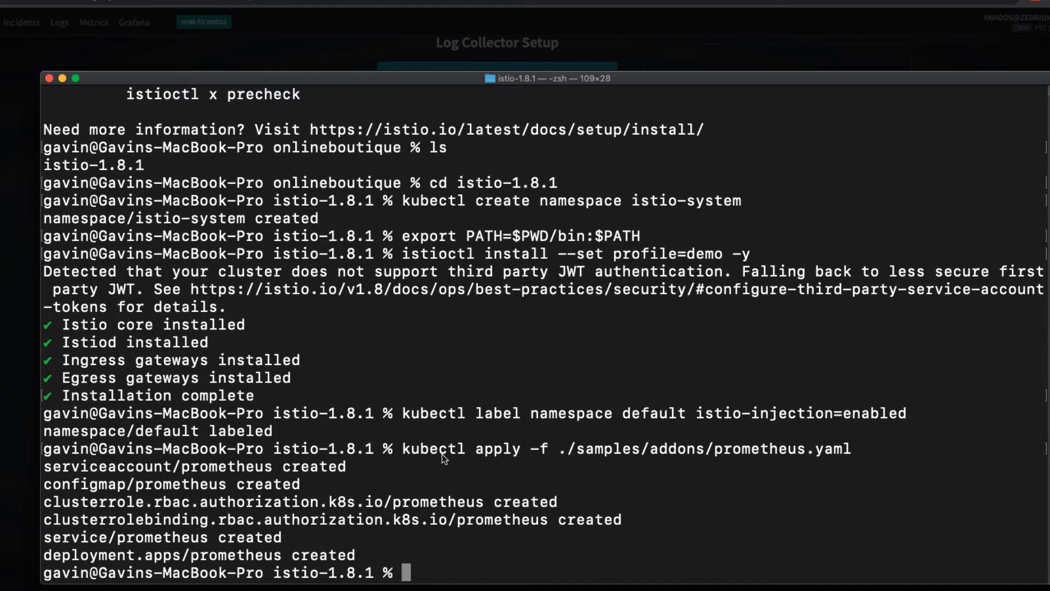
type("kubectl apply -f ./samples/addons/kiali.yaml")
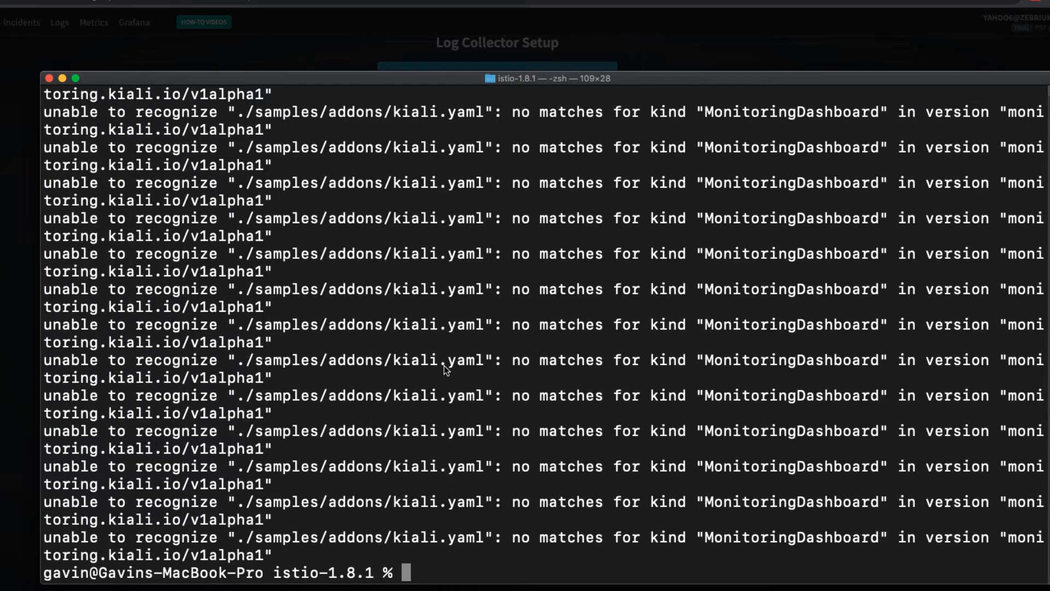
type("kubectl apply -f ./samples/addons/kiali.yaml")
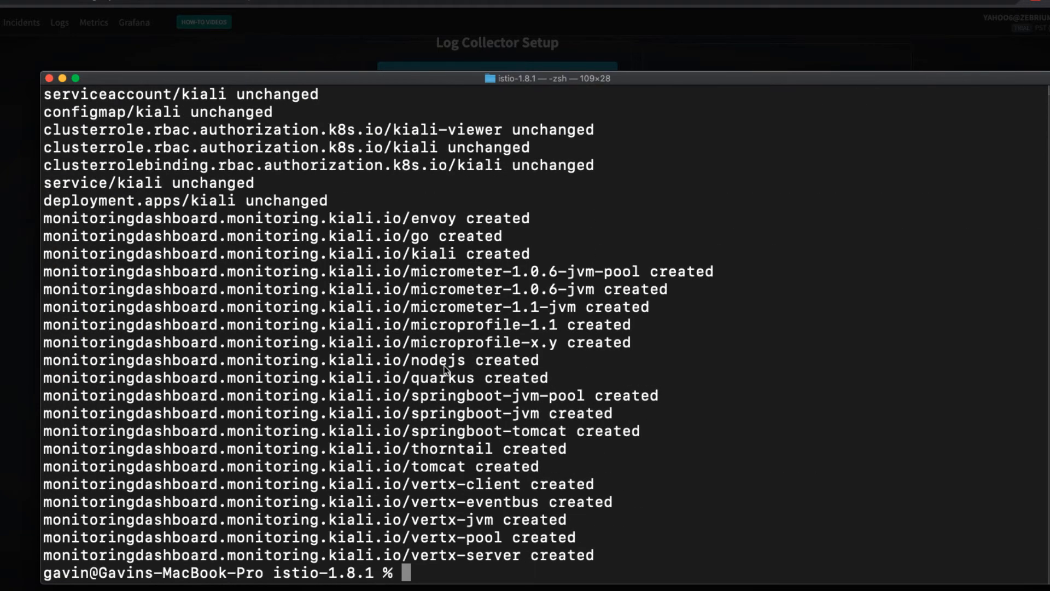
List the istio-system pods and launch the Kiali dashboard in the background.
type("kubectl get pods -")
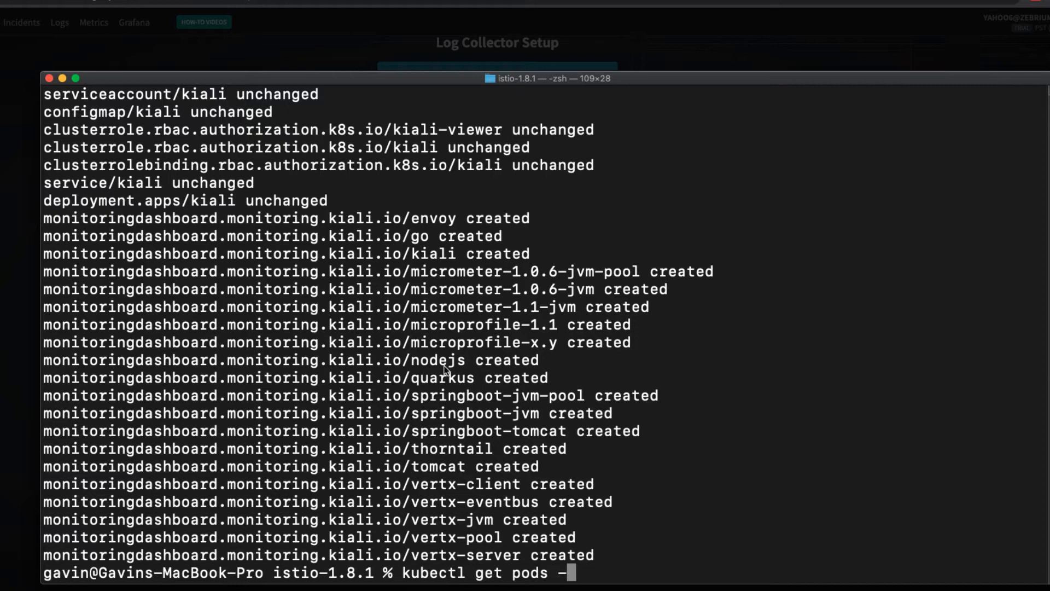
type("n istio-system")
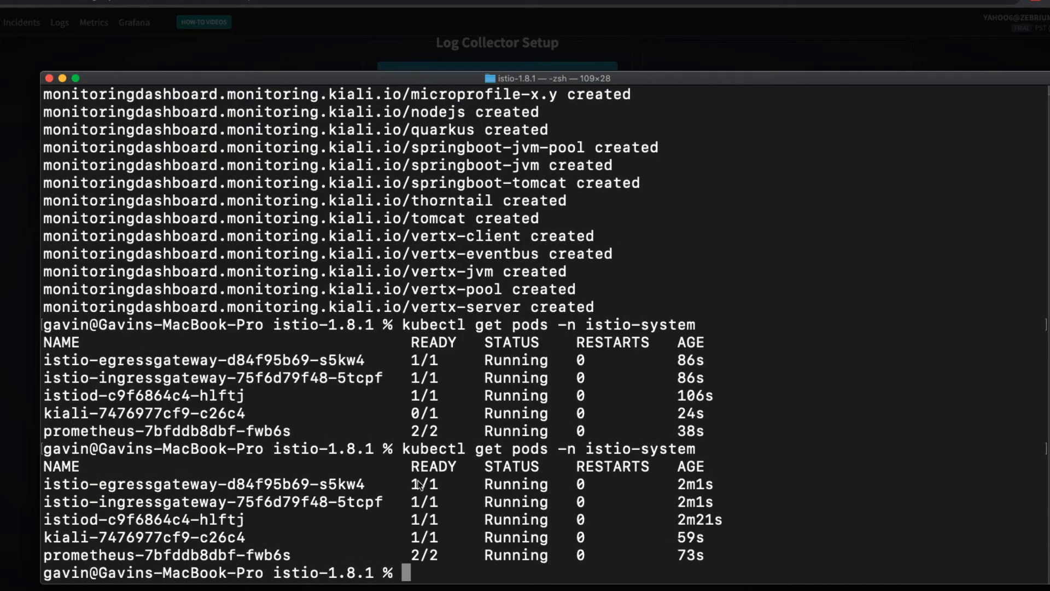
type("istioctl dashboard kiali &")
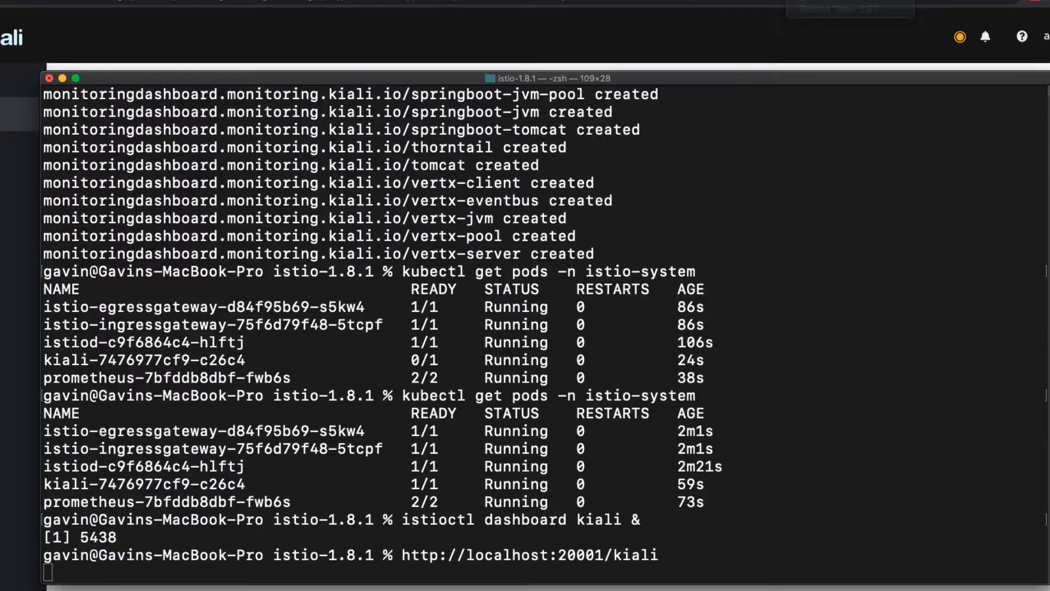
Clone the microservices-demo repo, deploy its manifests and look up the frontend-external service.
type("cd ..")
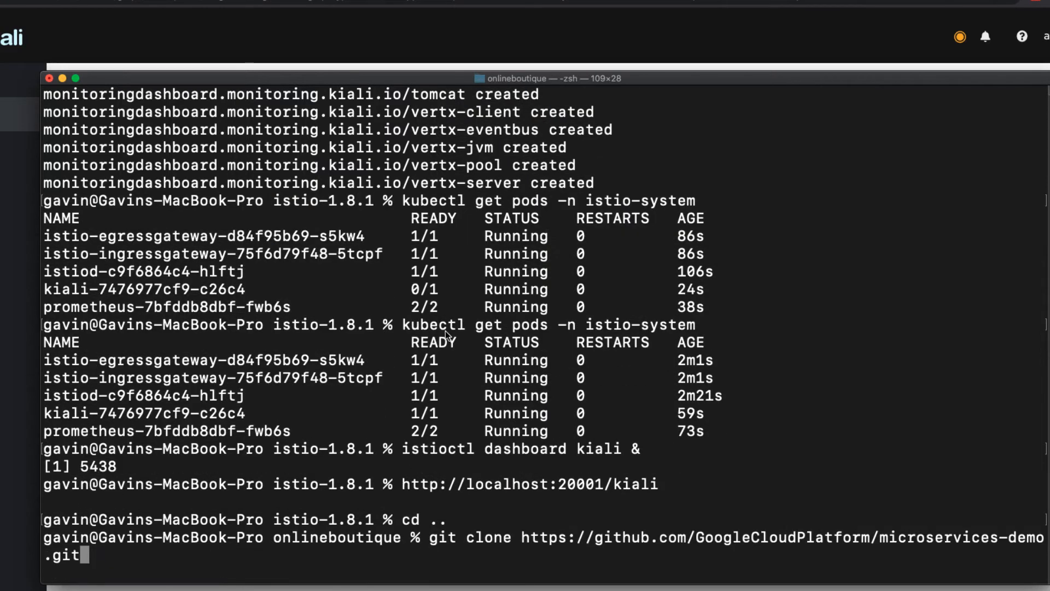
key("Return")
type("cd microservices-demo")
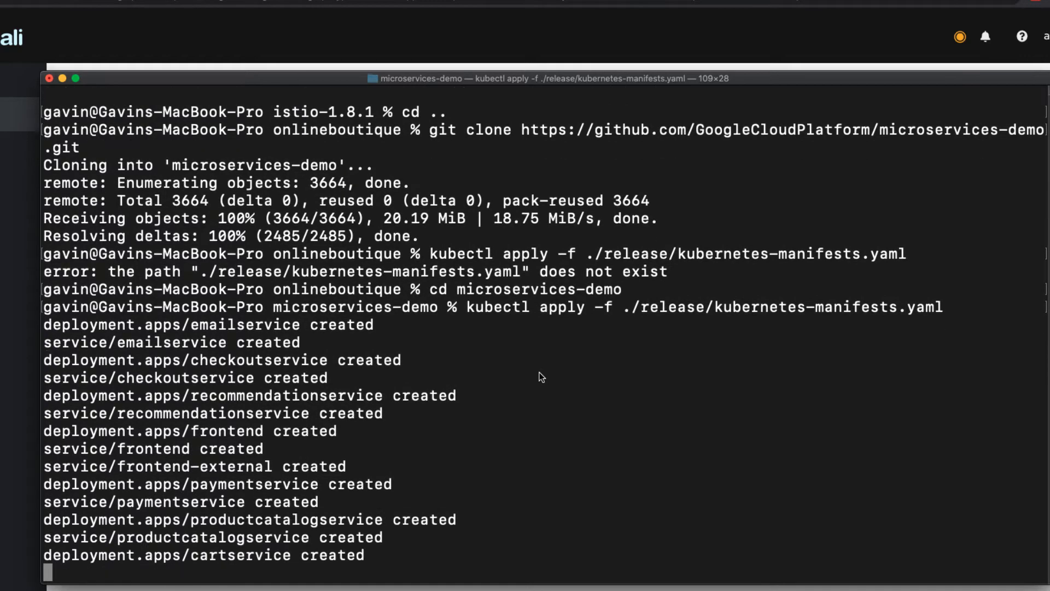
type("kubectl get pods -w")
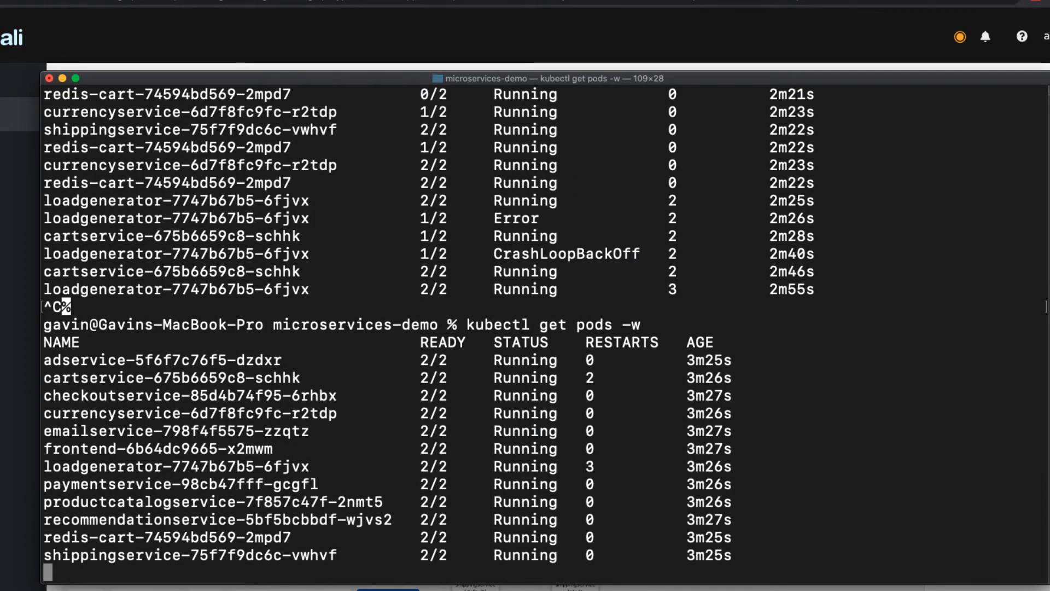
type("kubectl get service/frontend-external")
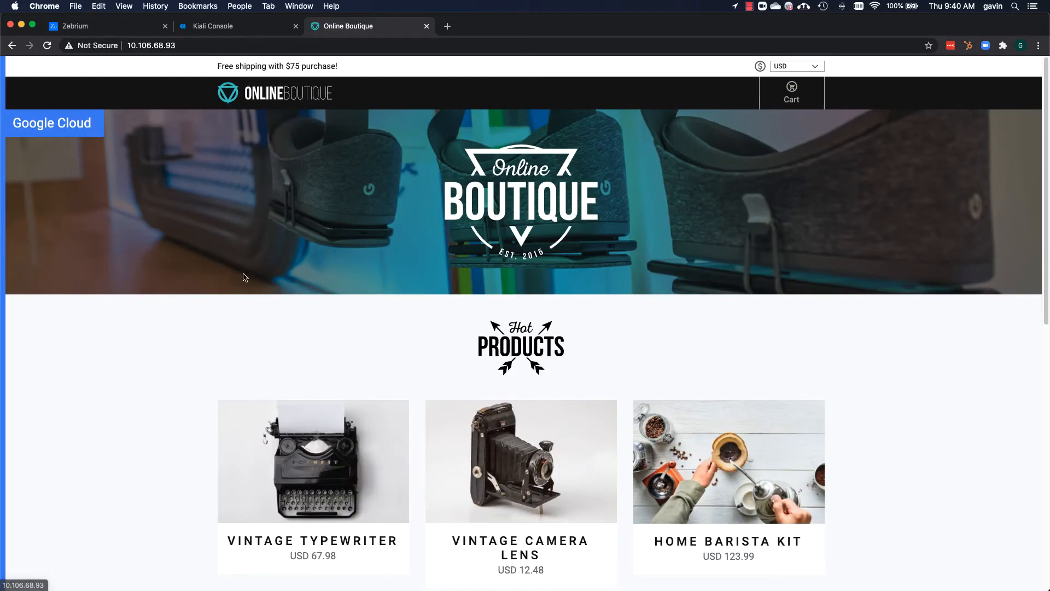
View the Online Boutique storefront home page with its hot products.
left_click(729, 461)
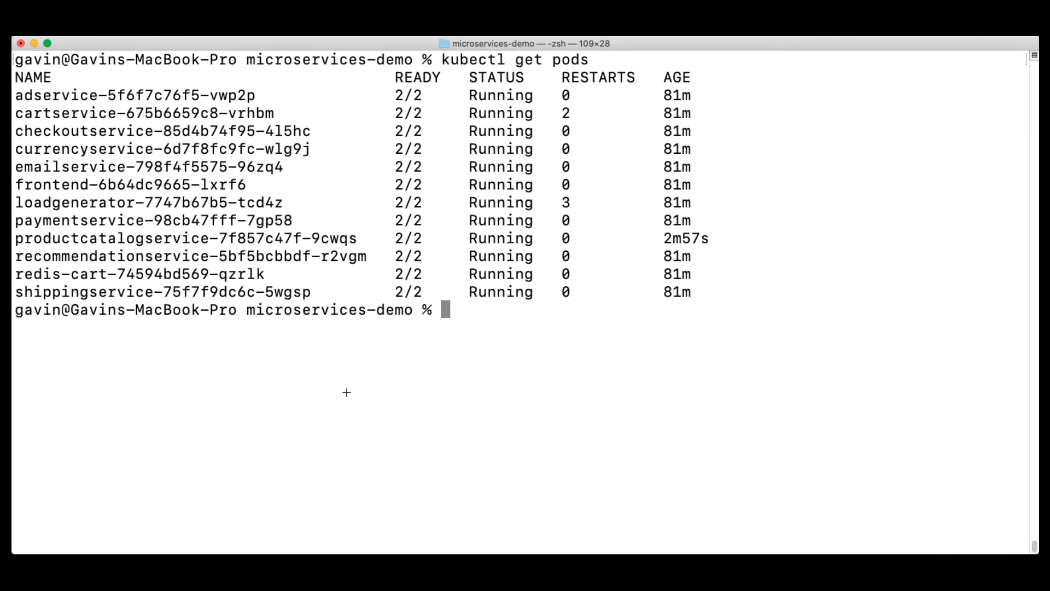
Scale productcatalogservice to 0 replicas and list the pods to confirm.
type("kubectl scale deploy productcatalogservice --replicas=0")
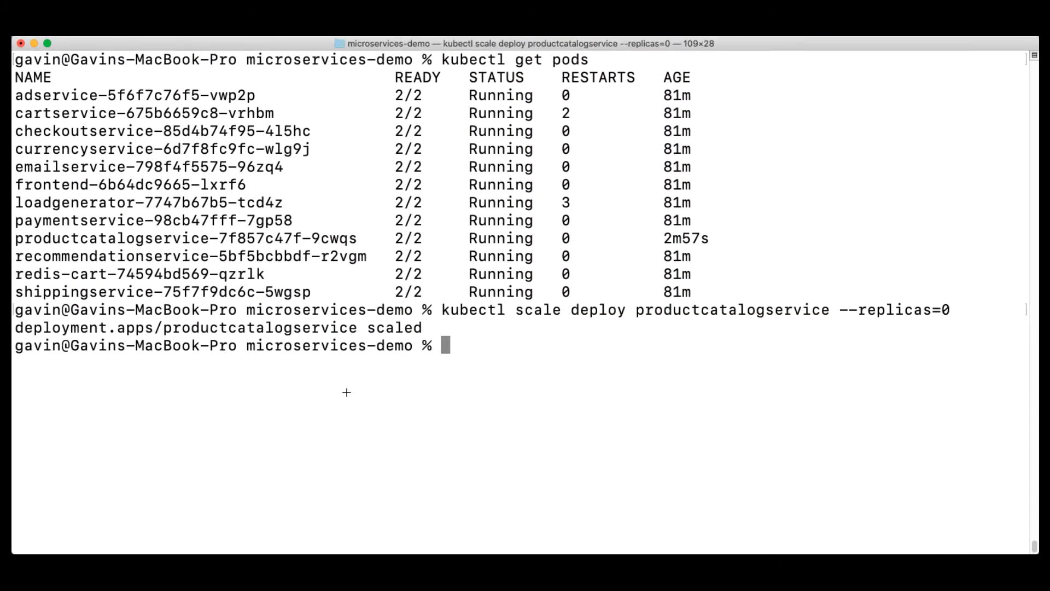
type("kubectl get pods")
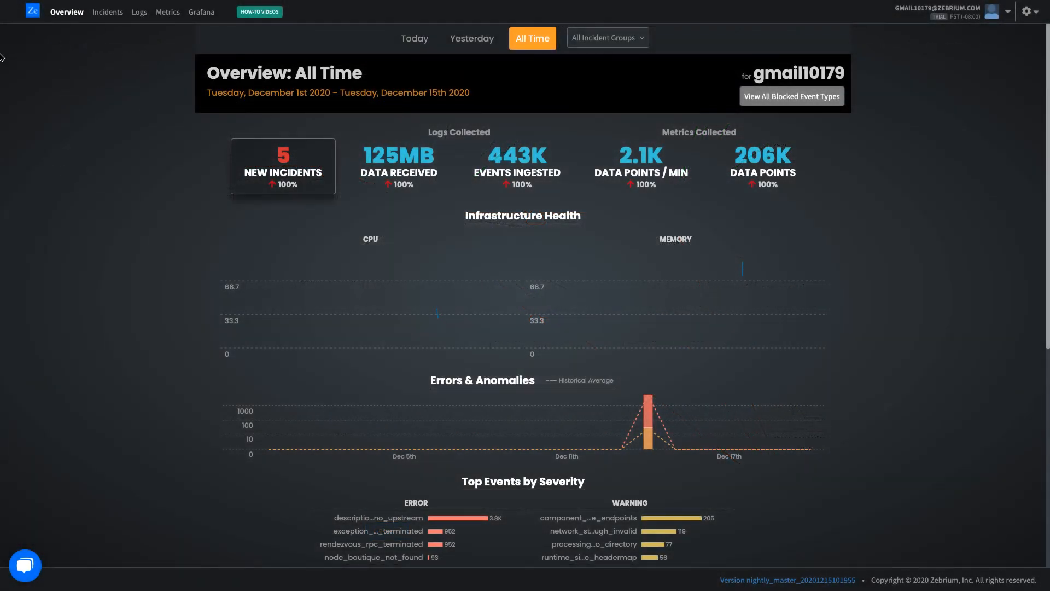
View the incident report list showing ZE-9 for the deleted product catalog pod.
left_click(107, 11)
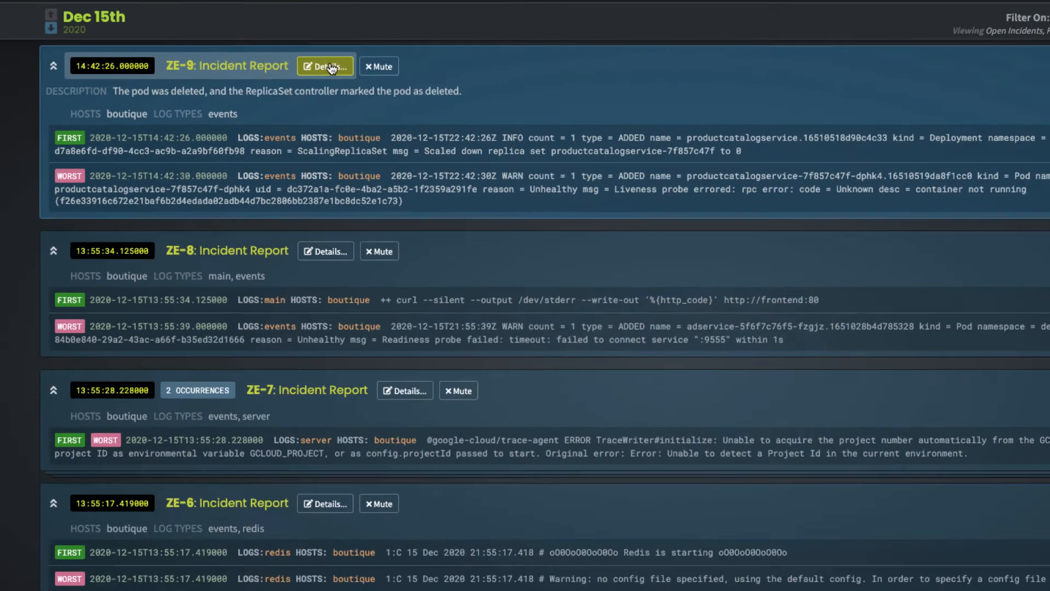
View ZE-9's four correlated log events and its container CPU chart dropping at scale-down, then return.
left_click(325, 67)
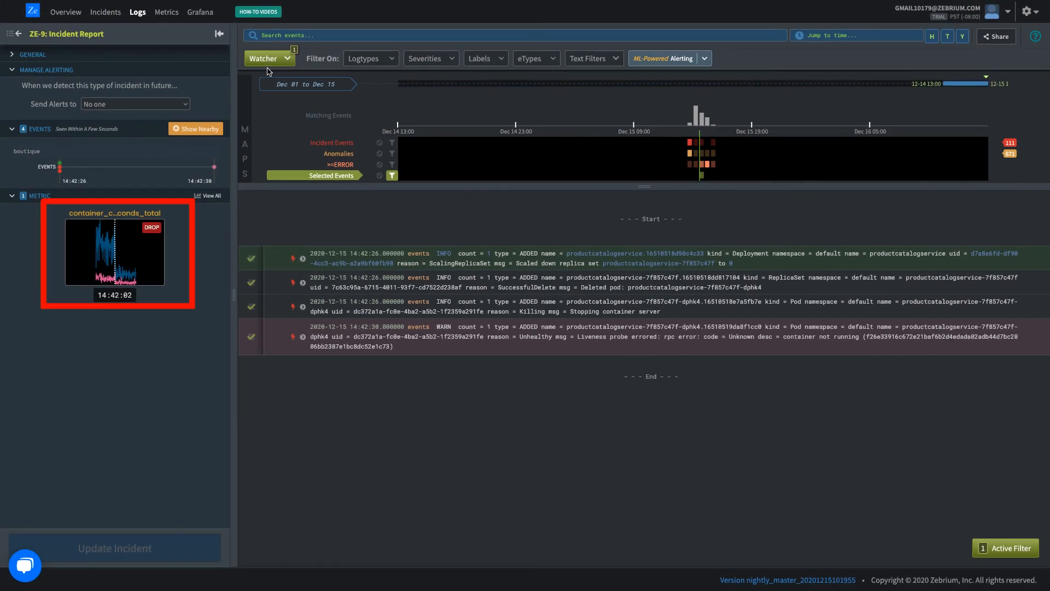
left_click(114, 252)
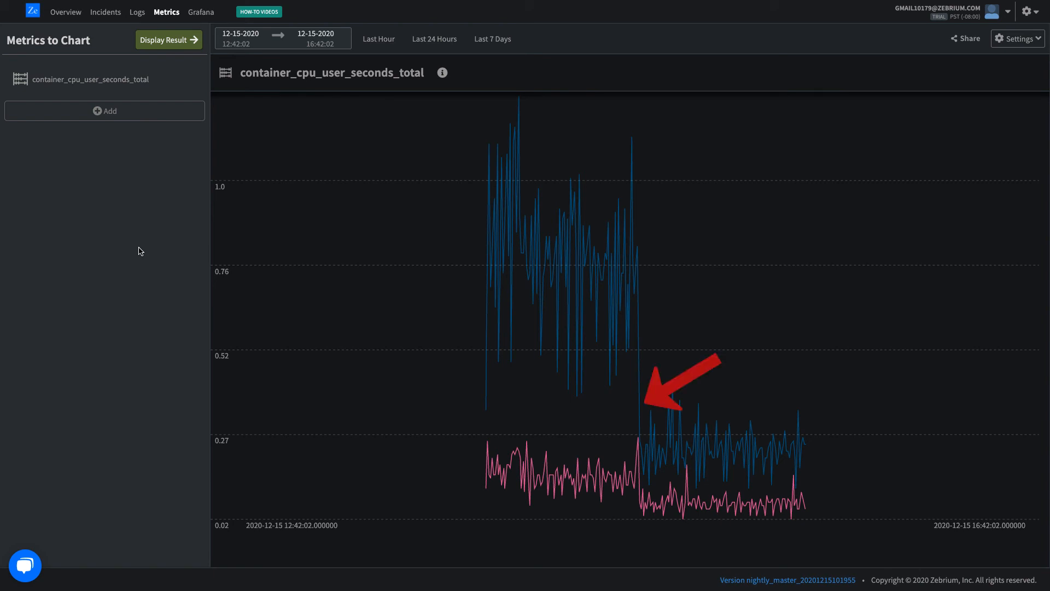
left_click(138, 11)
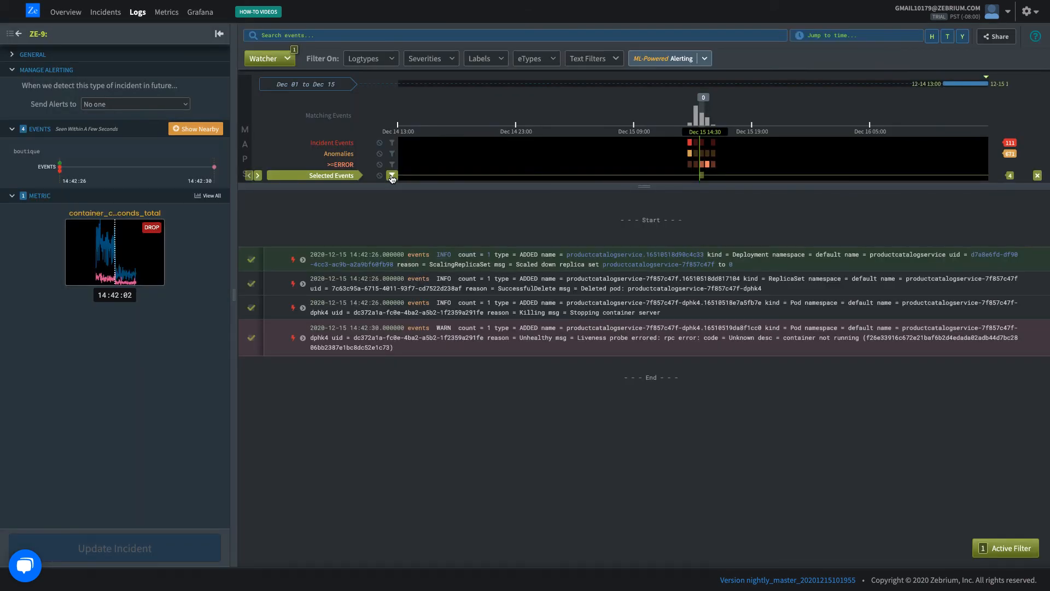